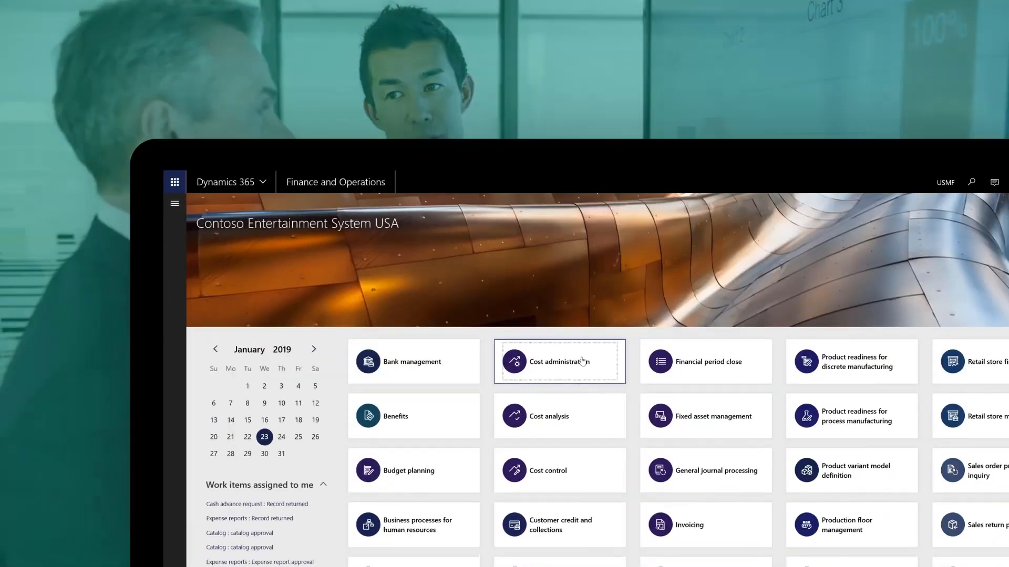
# Step: Navigate to the Customer credit and collections workspace from Favorites
pyautogui.click(559, 361)
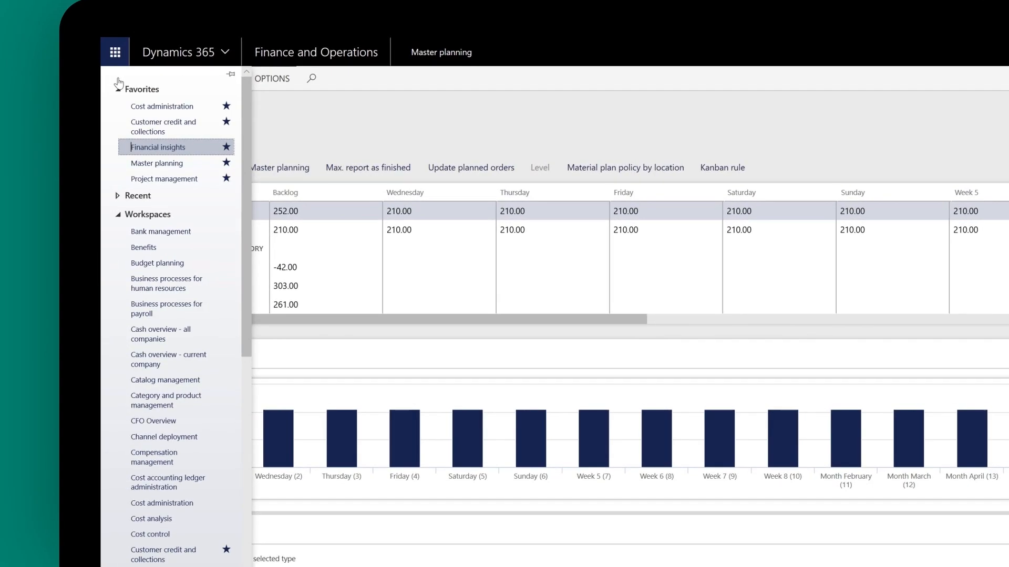
pyautogui.click(165, 179)
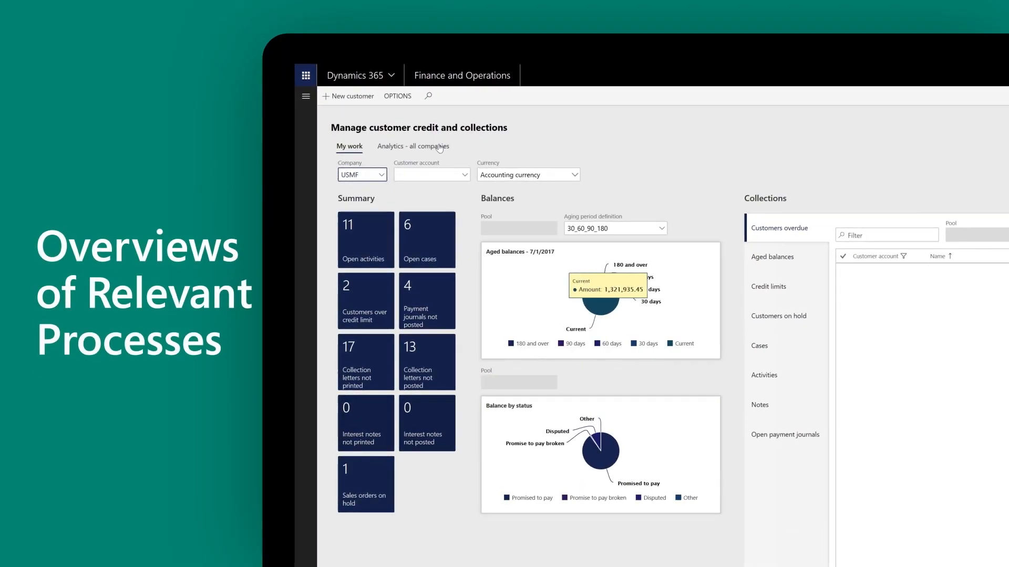
# Step: View the Analytics - all companies credit view, then return to the home dashboard
pyautogui.click(412, 146)
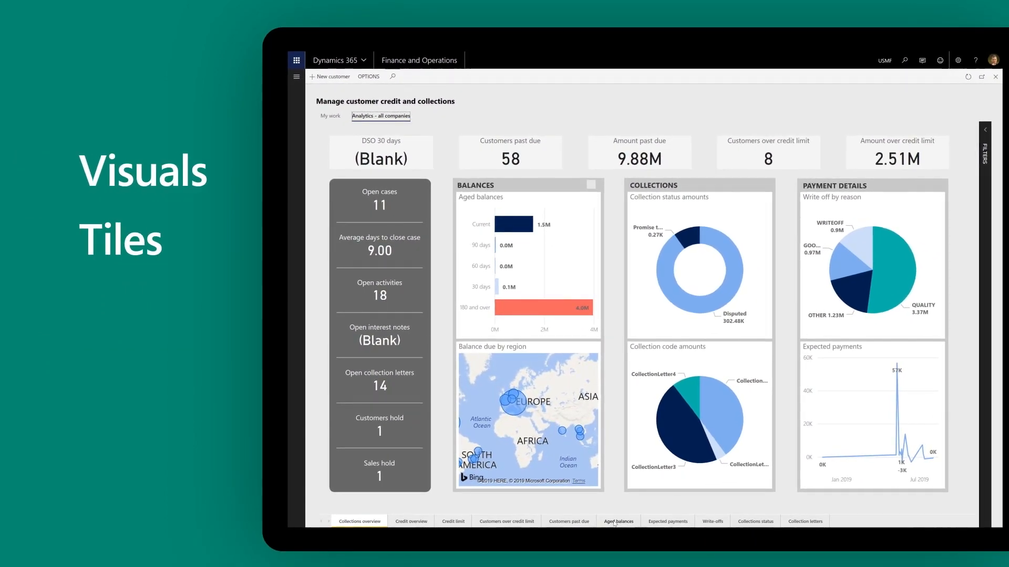
pyautogui.click(617, 521)
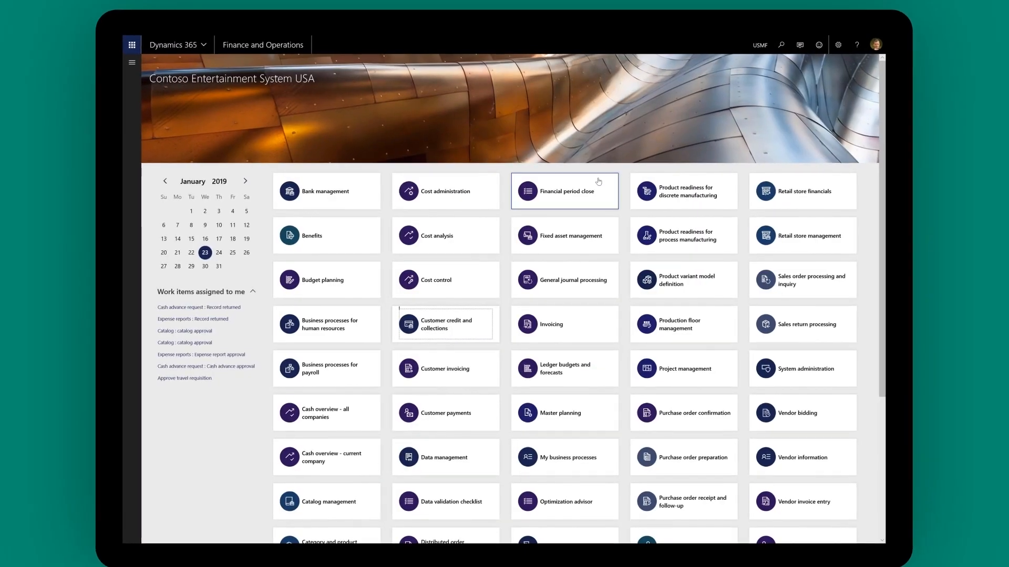
# Step: Review Financial period close task status by area, scrolling through the list
pyautogui.click(564, 191)
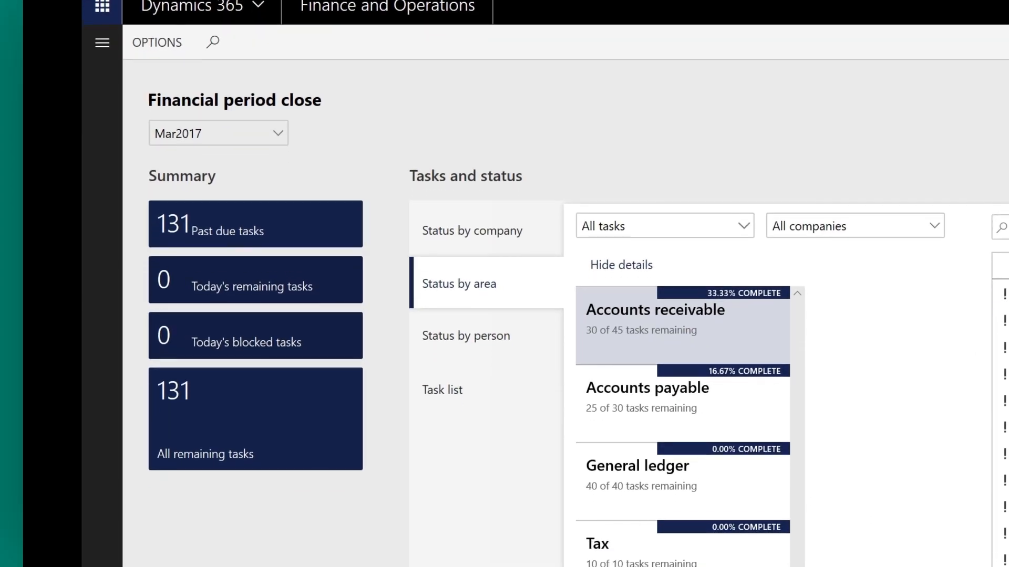
pyautogui.scroll(-3)
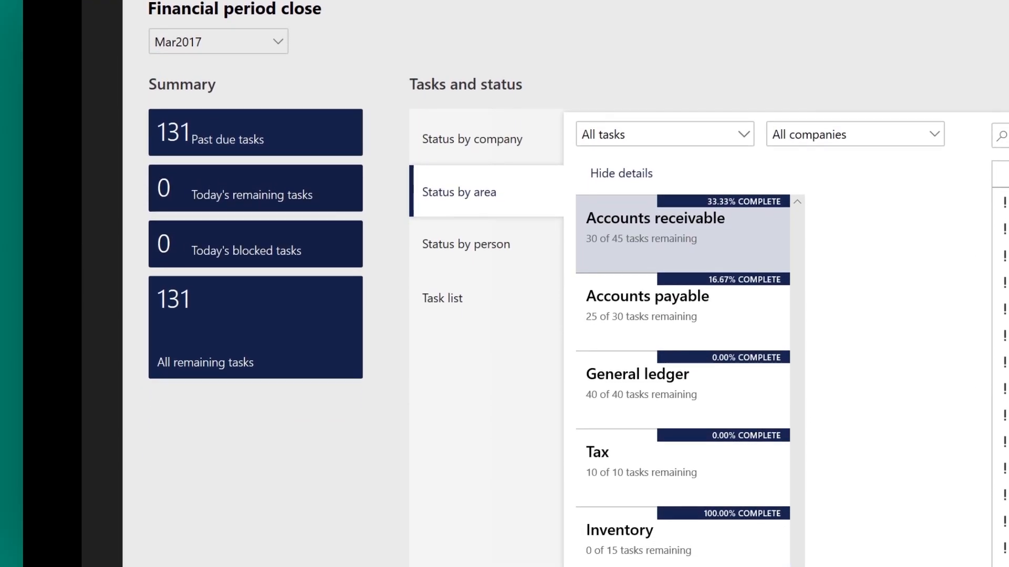
pyautogui.scroll(-3)
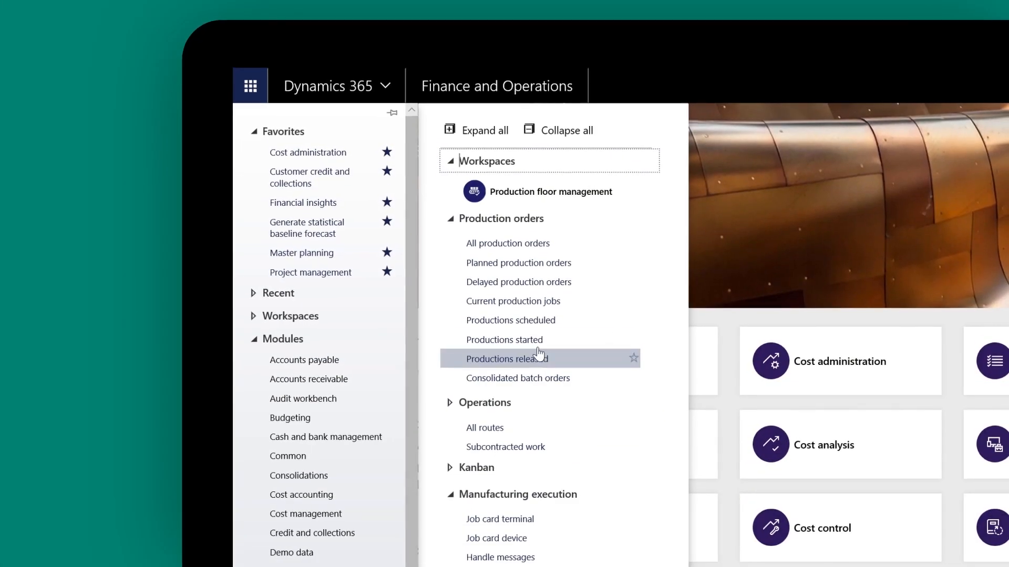
# Step: Review Production floor management jobs to complete, including jobs with deviation
pyautogui.click(550, 191)
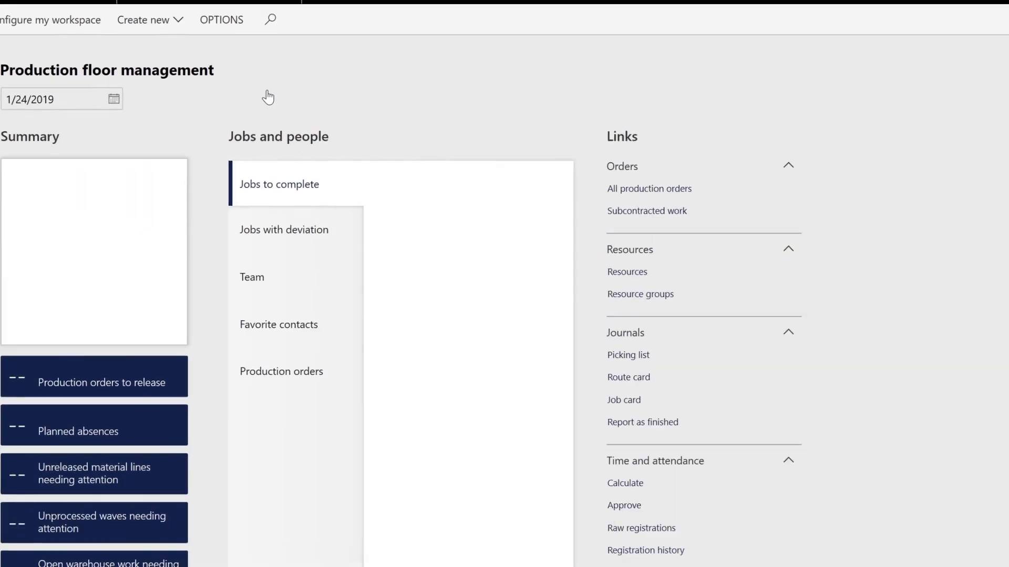
pyautogui.click(278, 184)
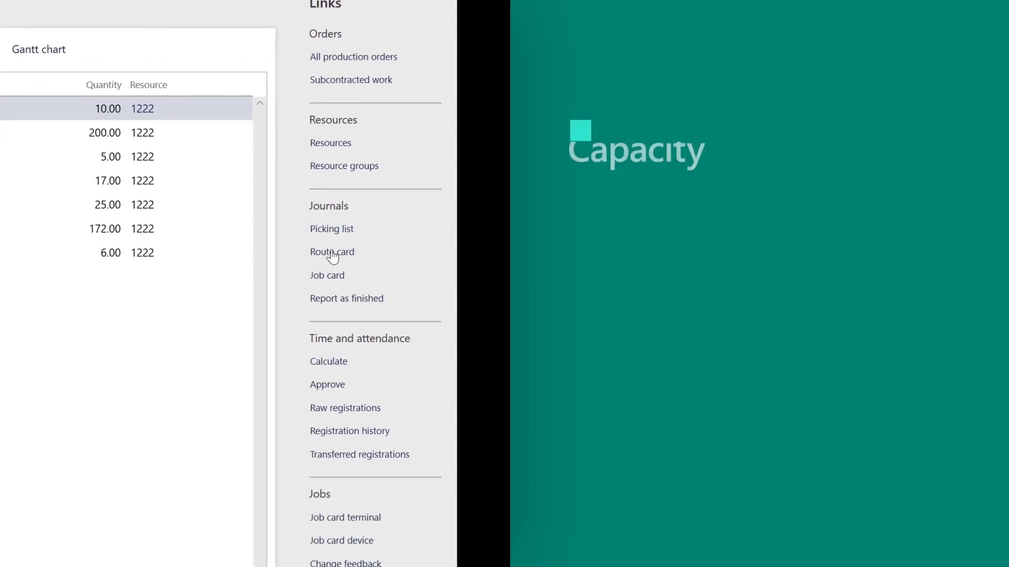
pyautogui.scroll(-3)
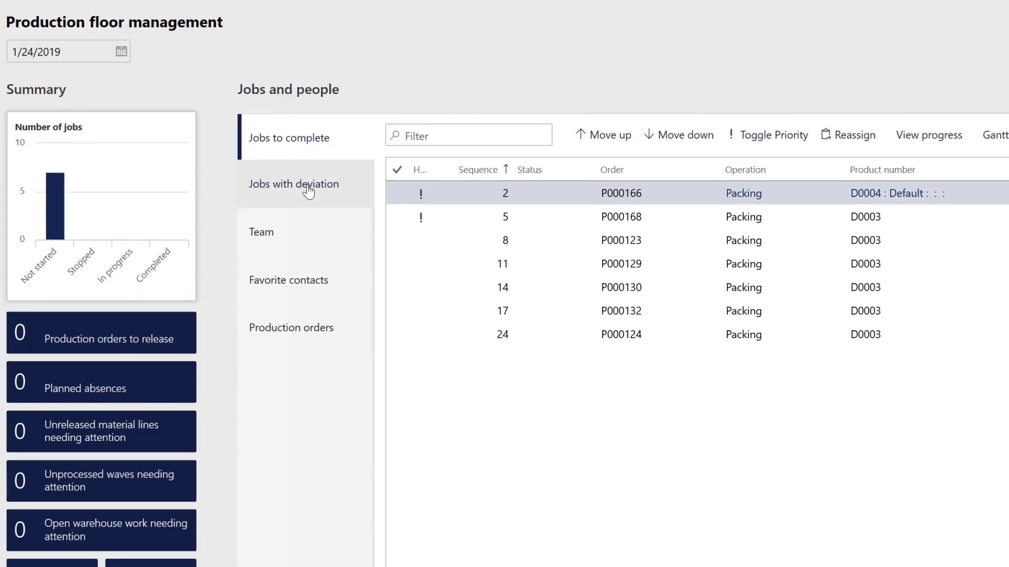
pyautogui.click(291, 319)
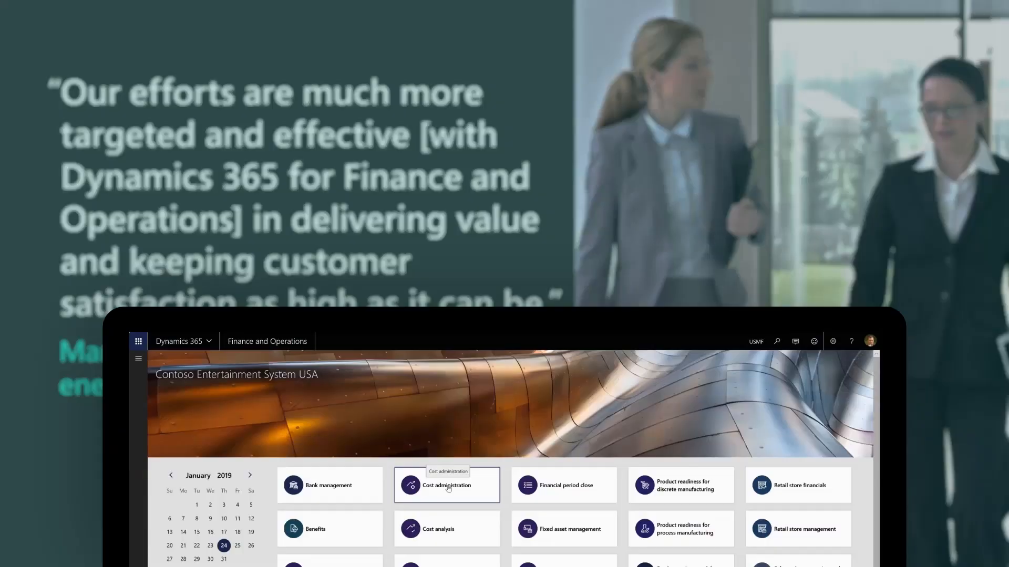
# Step: Look over Cost administration, then bring up the Productions scheduled list of production orders
pyautogui.click(446, 485)
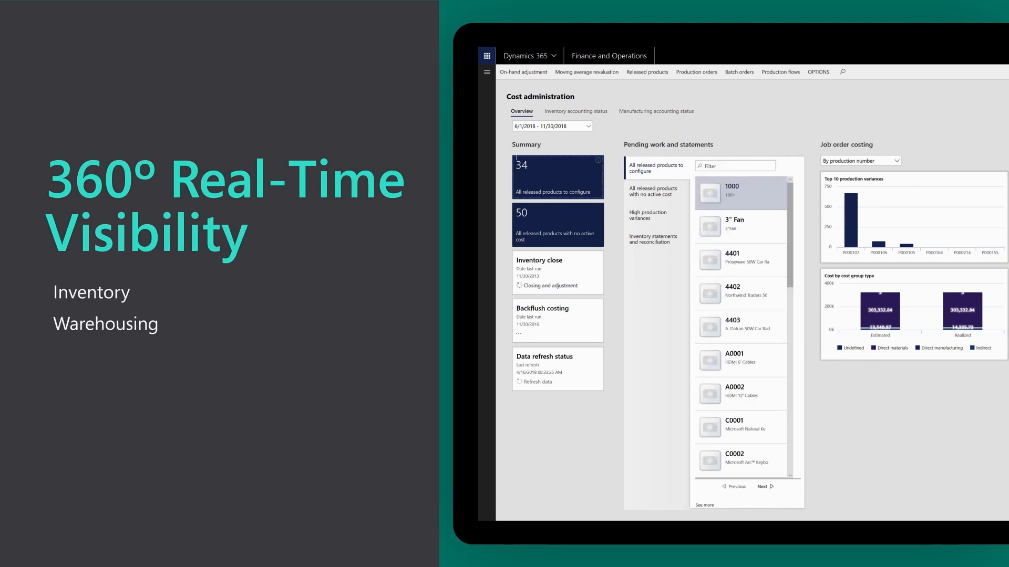
pyautogui.click(780, 71)
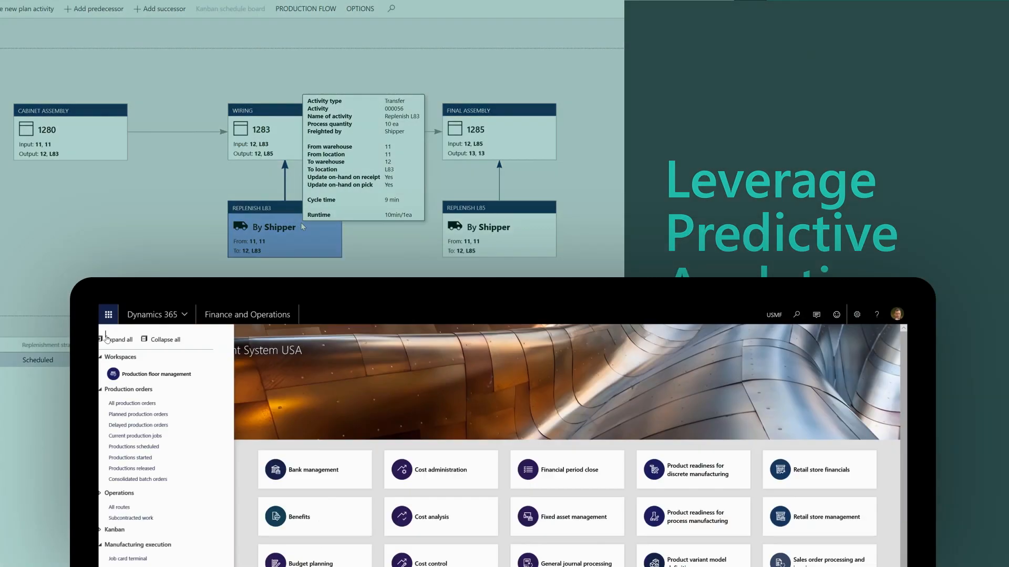
pyautogui.click(160, 374)
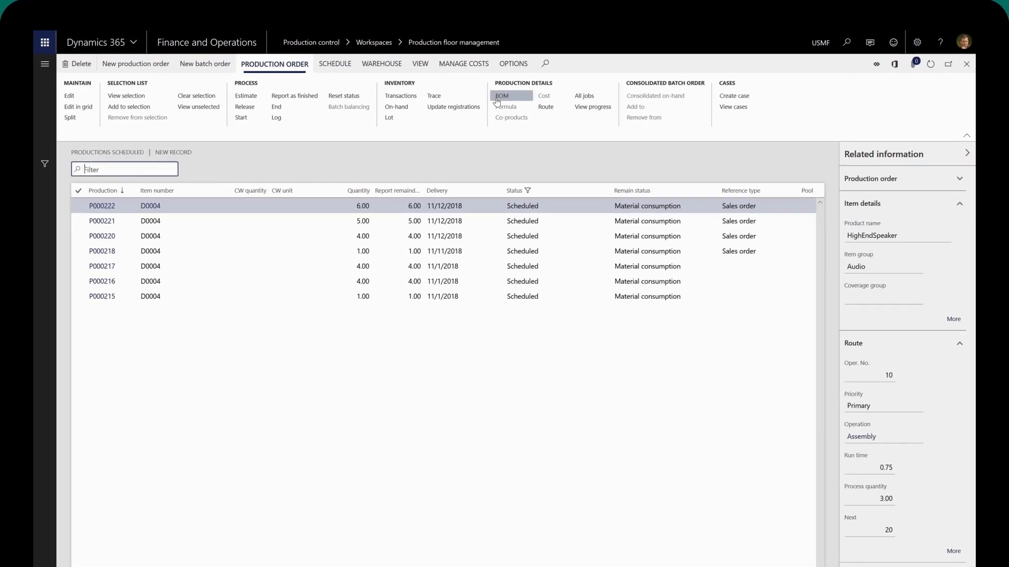
# Step: View the BOM for the production order before the Cost analysis workspace appears
pyautogui.click(501, 95)
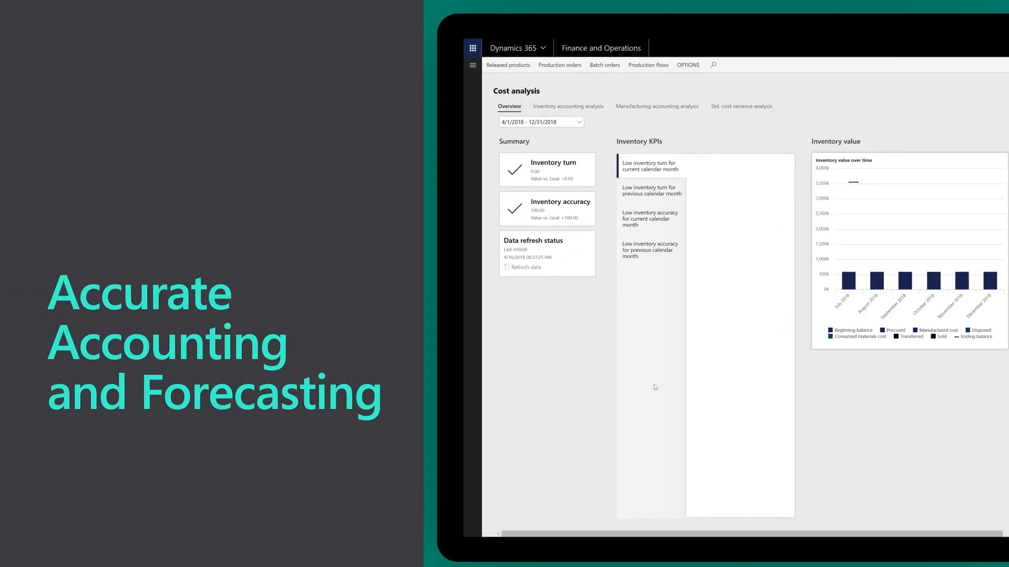
# Step: Switch to Std. cost variance analysis showing production variance by item group and site
pyautogui.click(738, 102)
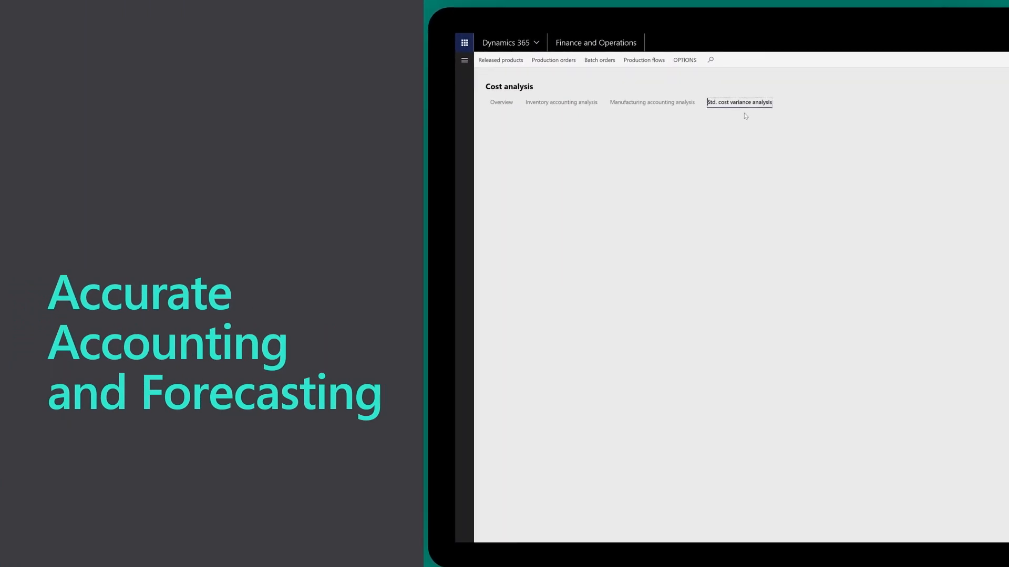
pyautogui.click(738, 102)
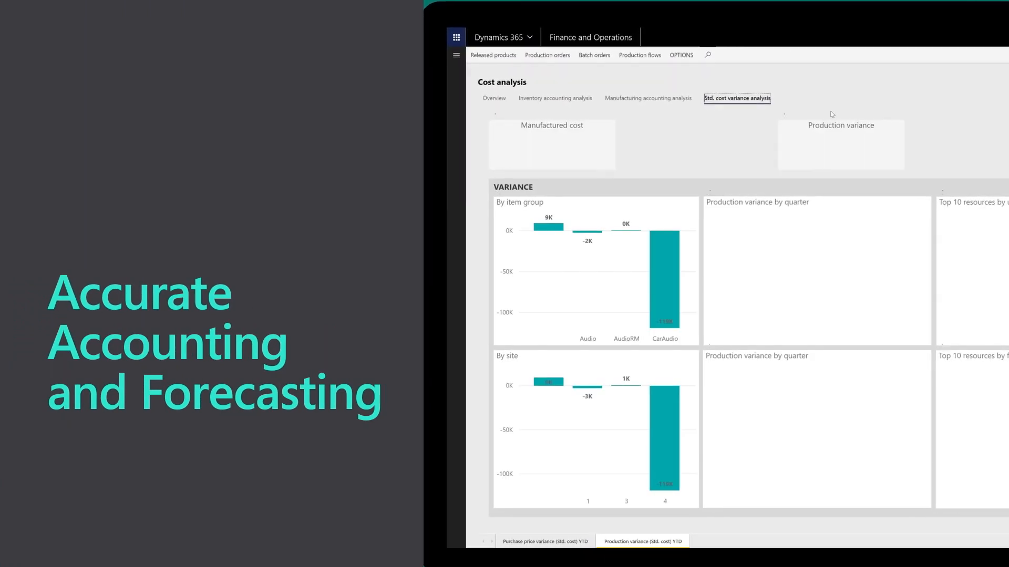